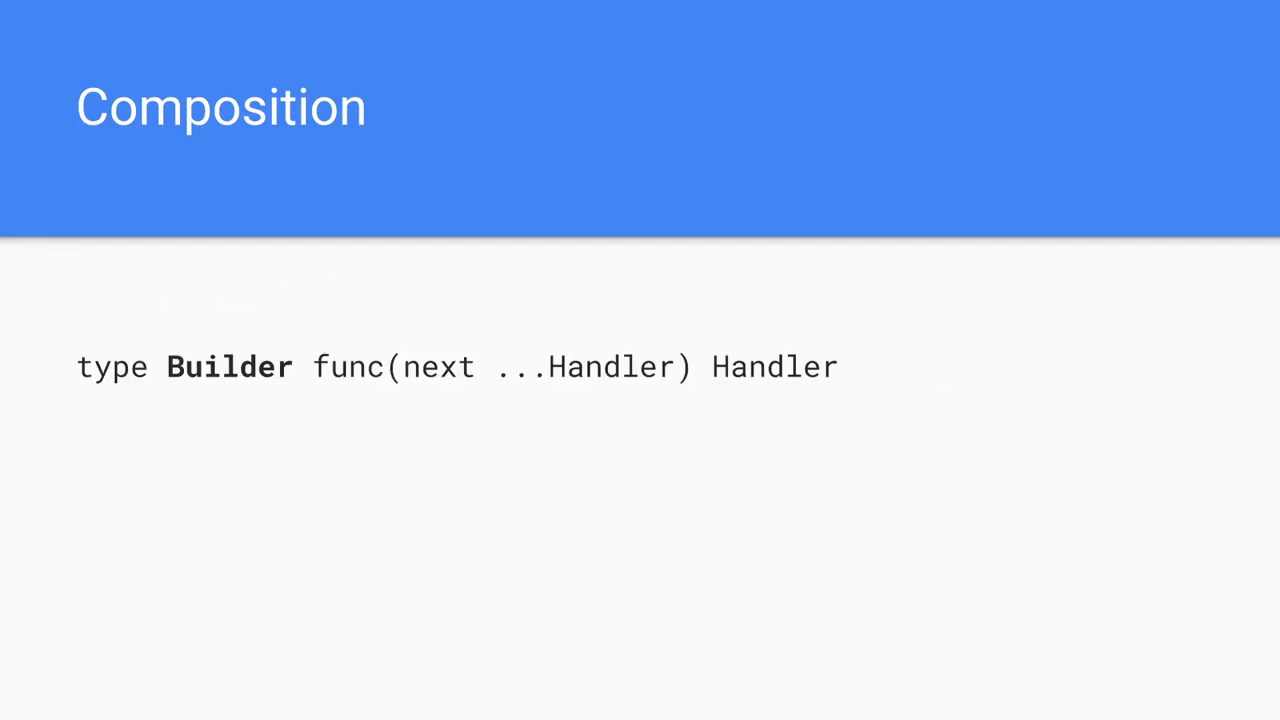
key(Right)
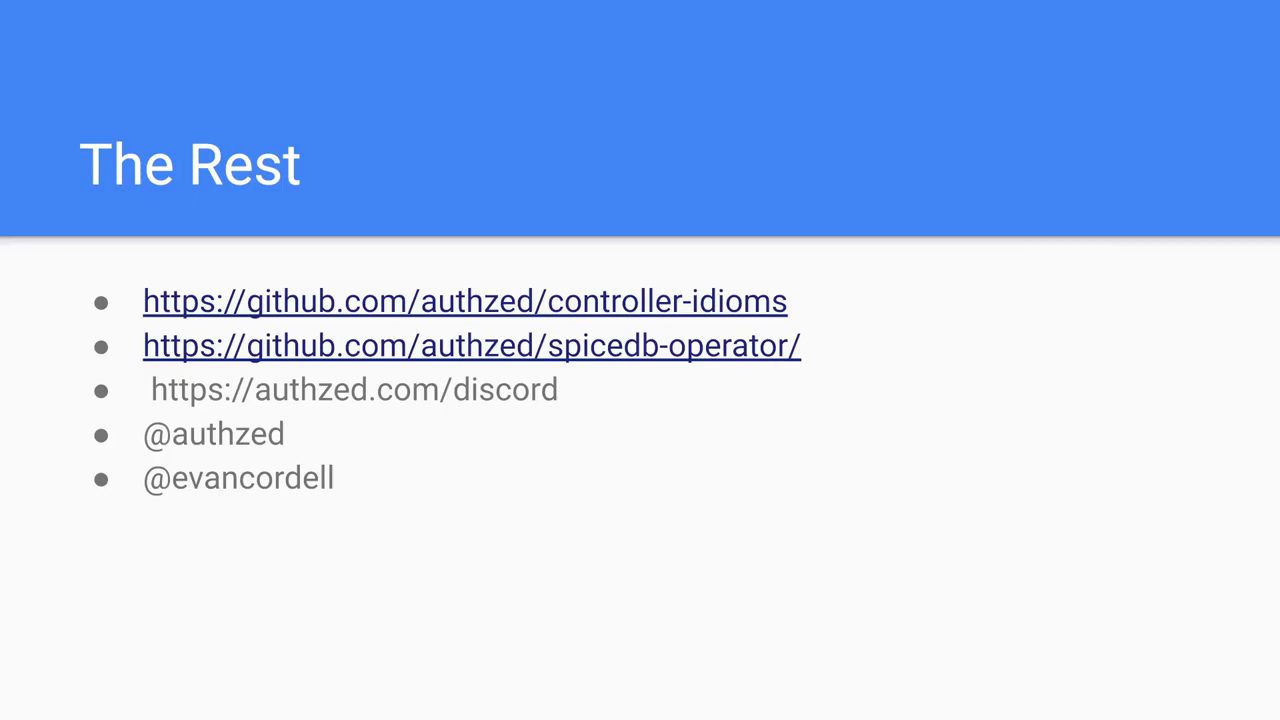